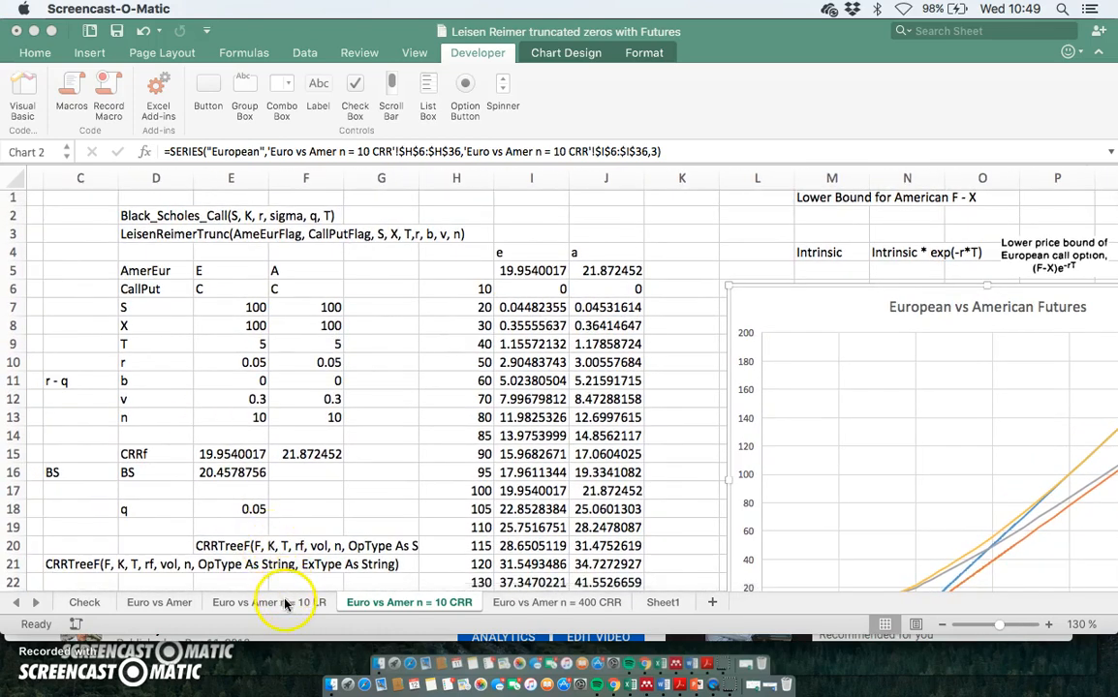
# Switch to the 'Euro vs Amer n = 10 LR' sheet showing the Leisen-Reimer price and chart
pyautogui.click(269, 601)
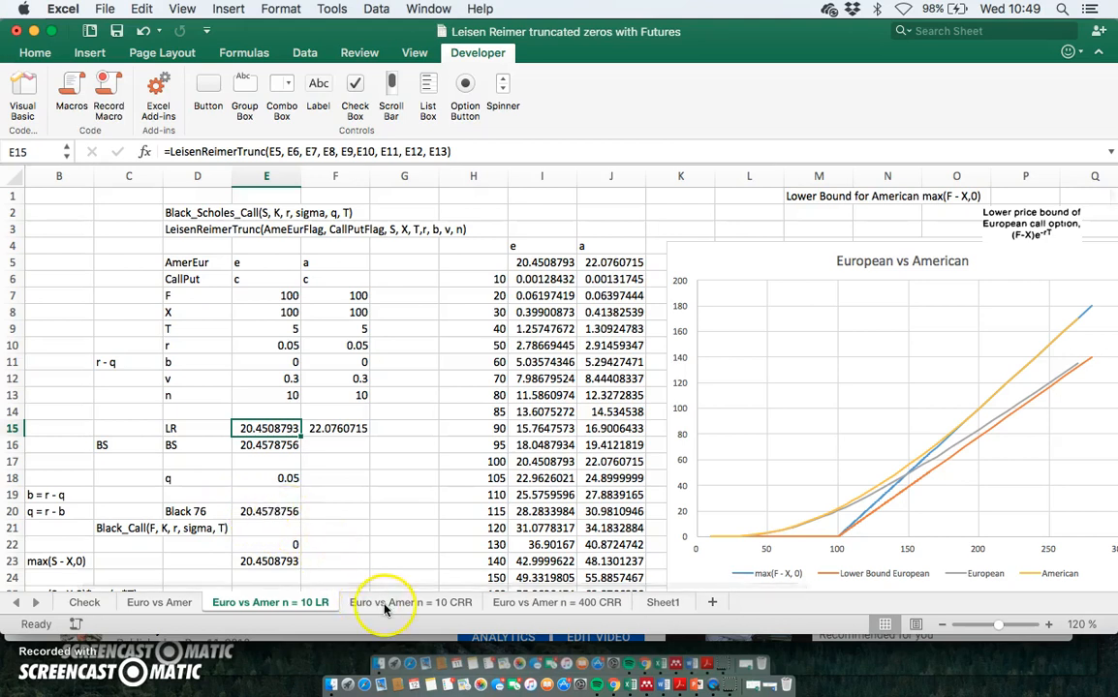
# On the 'Euro vs Amer n = 10 CRR' sheet, check E15's CRRTreeF formula and relabel D7 from S to F
pyautogui.click(411, 602)
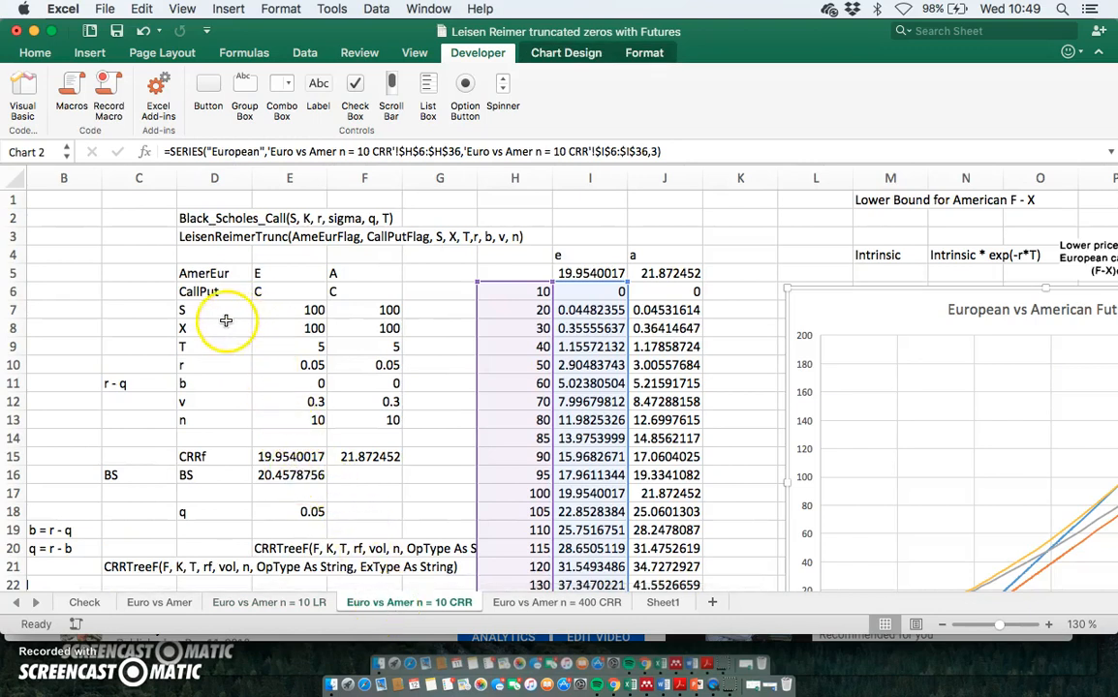
pyautogui.click(288, 457)
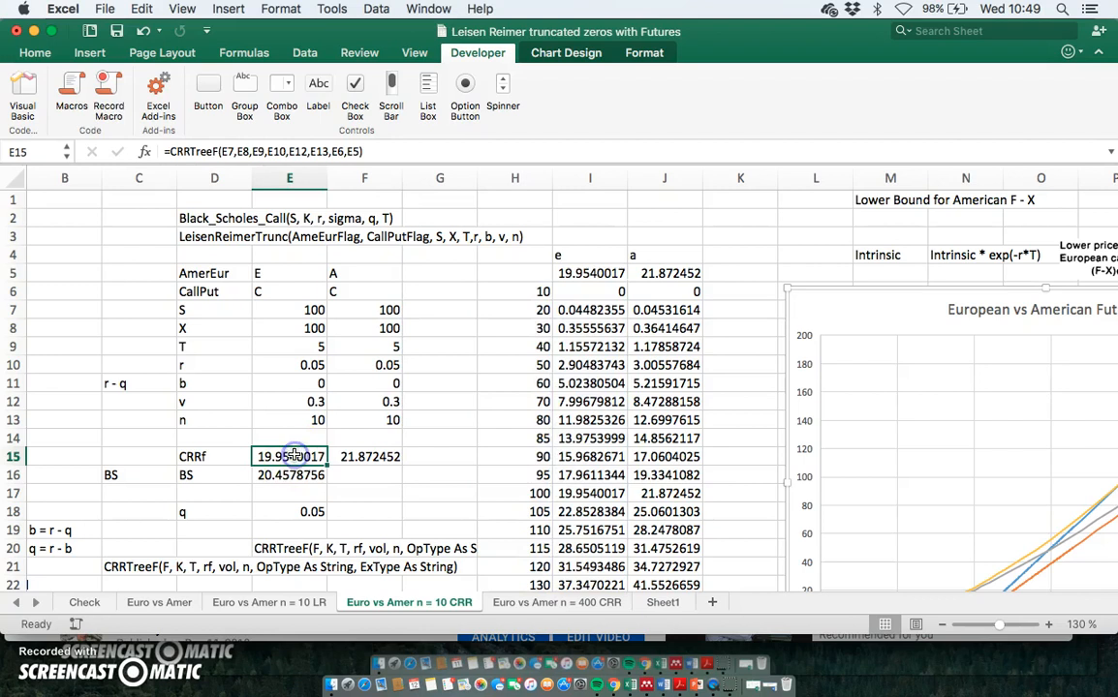
pyautogui.click(214, 310)
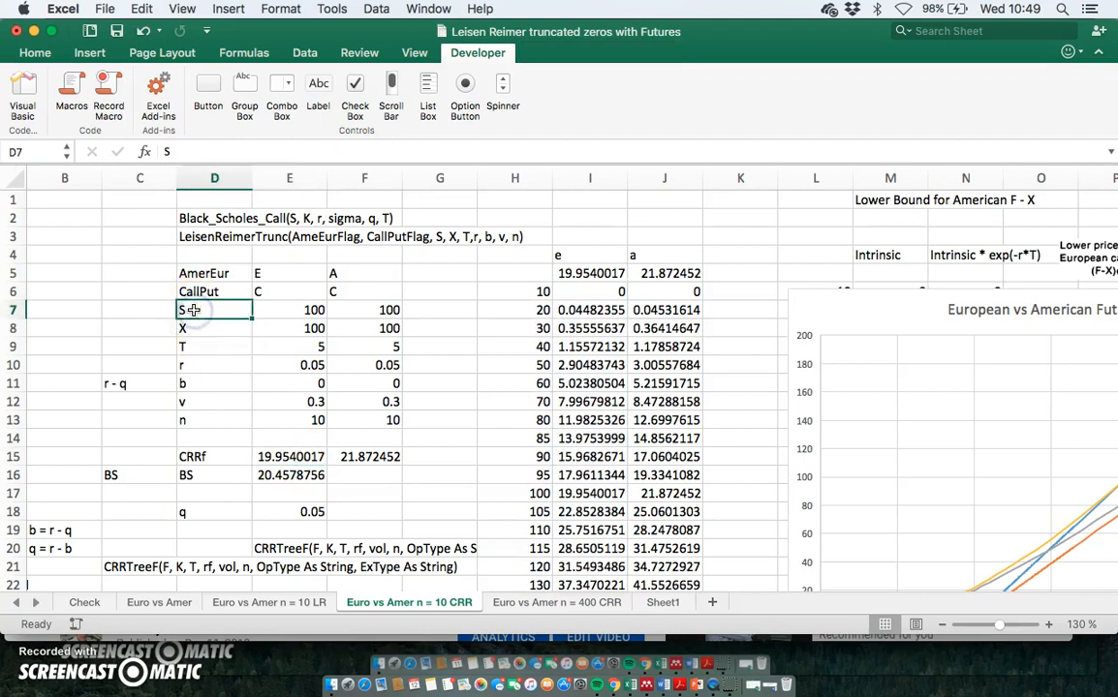
pyautogui.write('F')
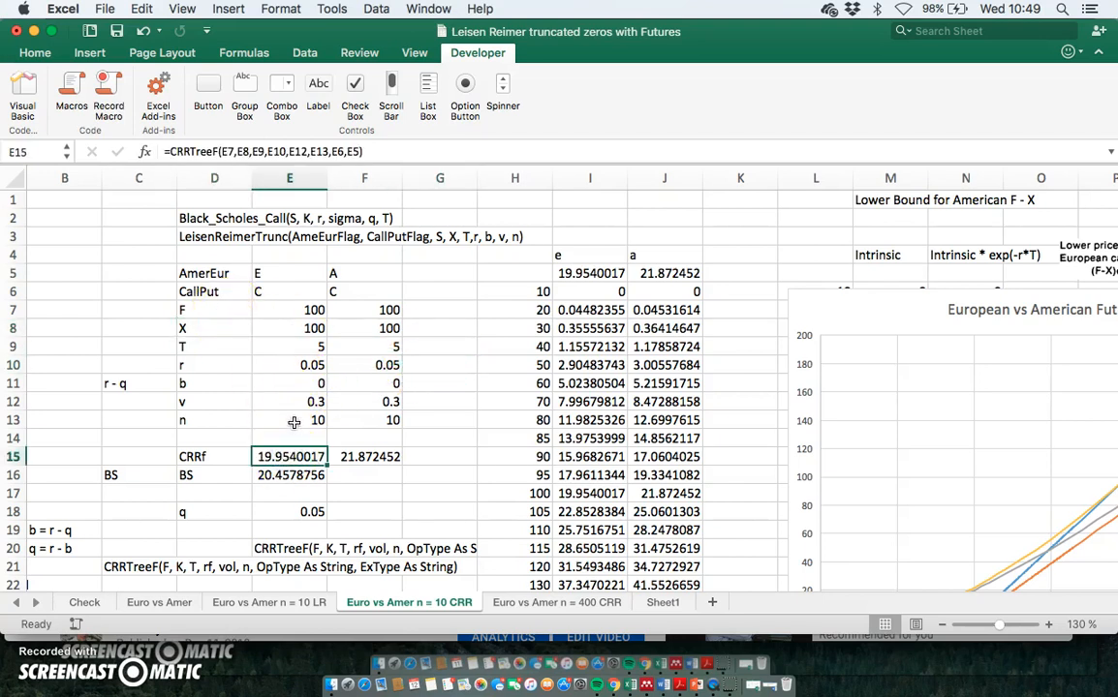
pyautogui.moveTo(205, 308)
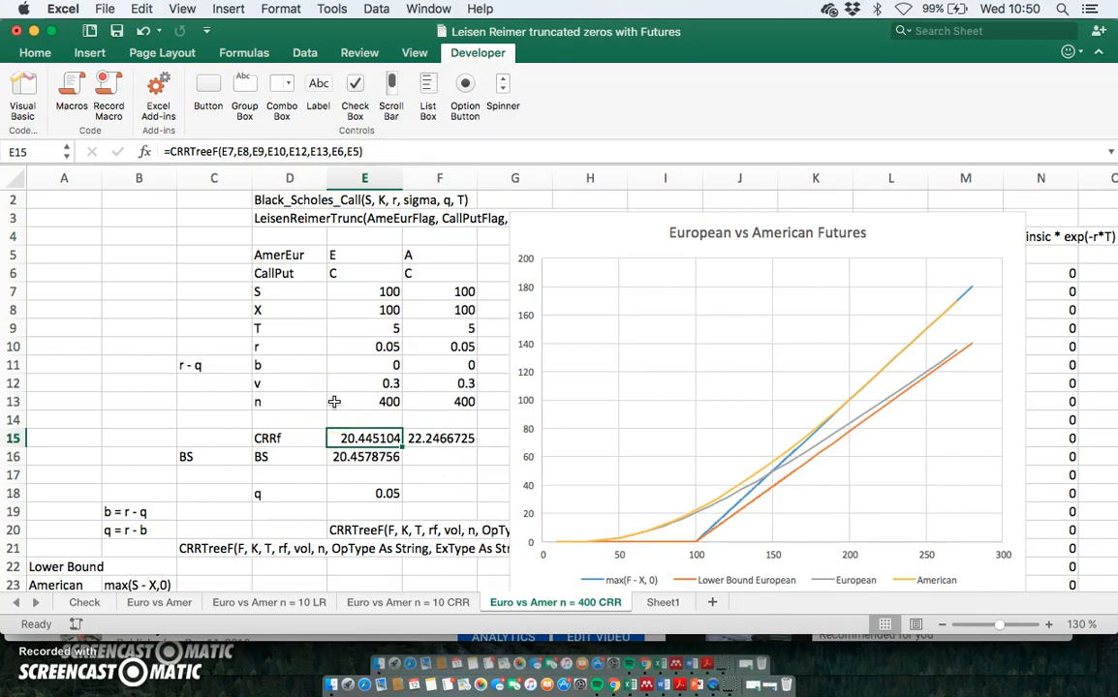
pyautogui.click(388, 401)
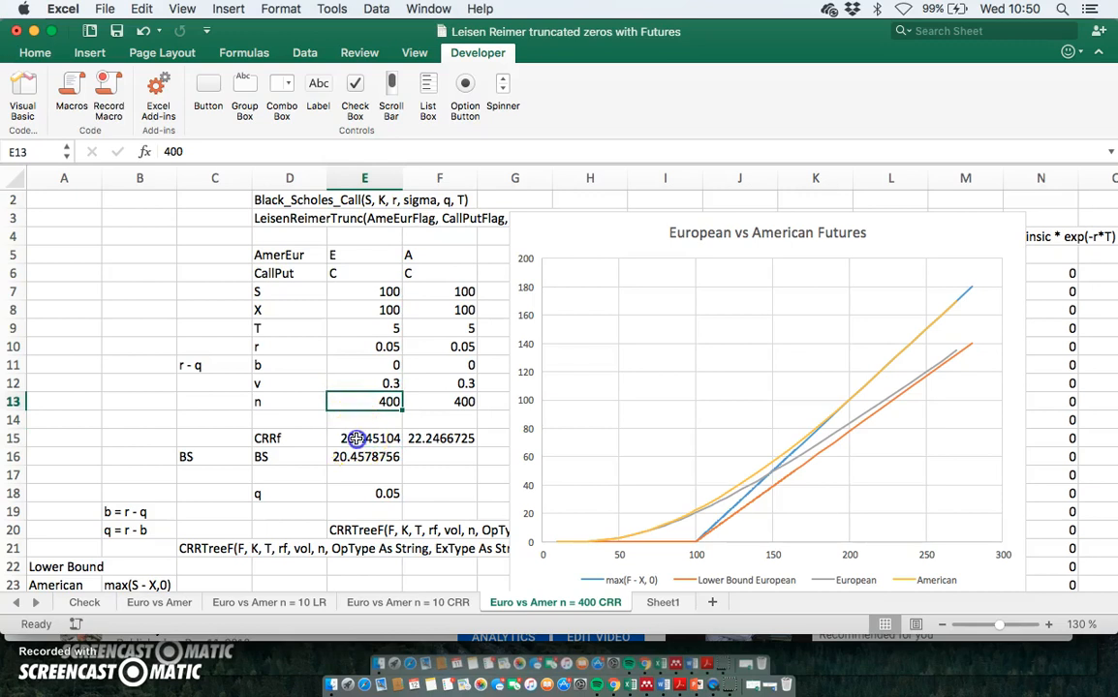
pyautogui.click(364, 438)
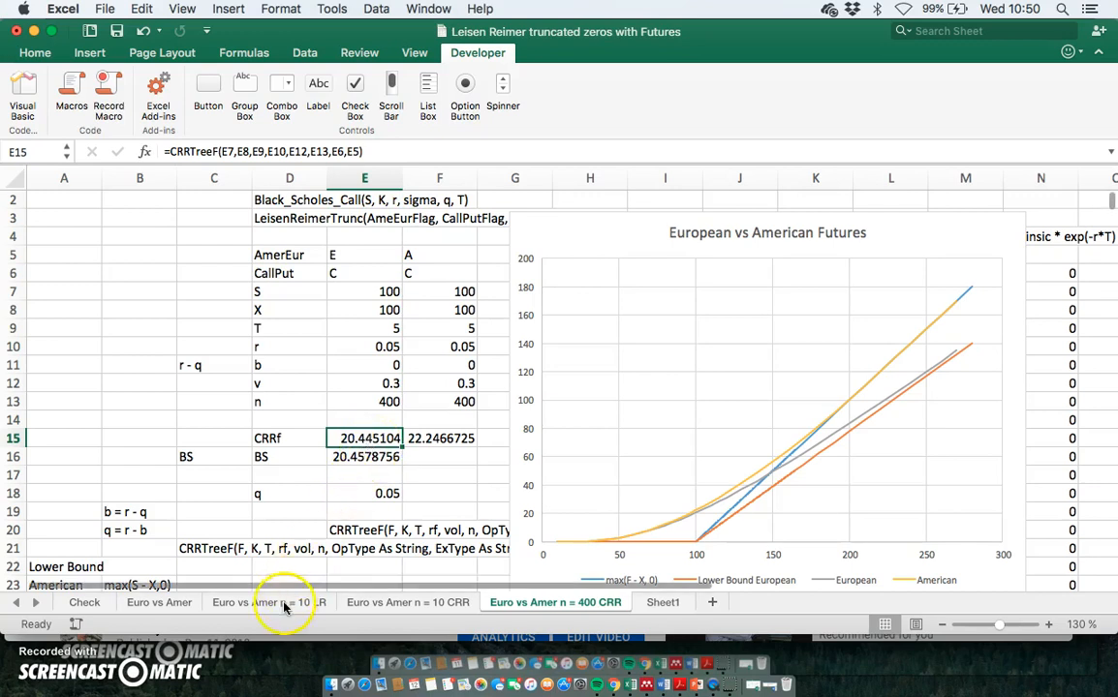
pyautogui.click(272, 603)
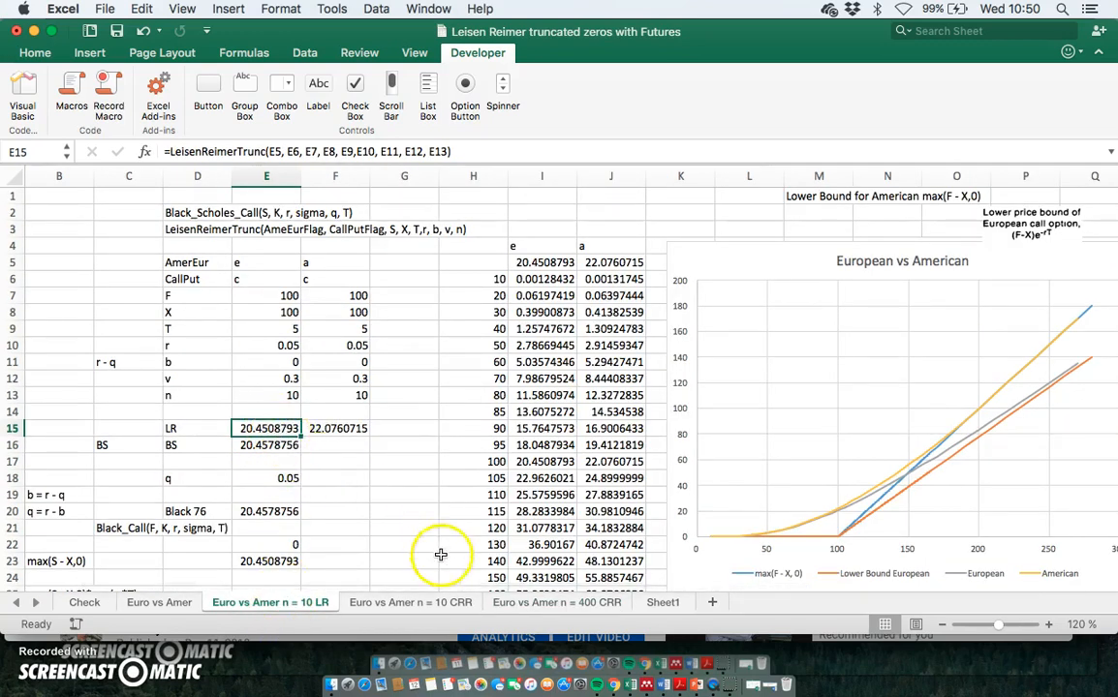
pyautogui.click(556, 600)
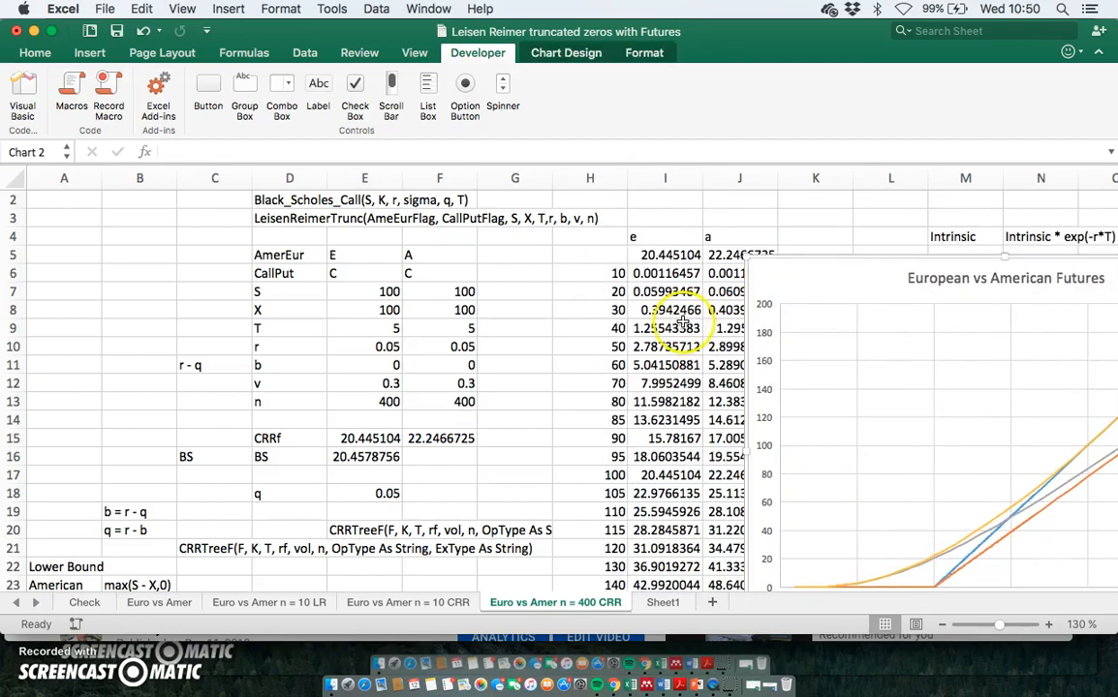
# Relabel the D7 input from S to F and check the CRRTreeF price in E15
pyautogui.scroll(-3)
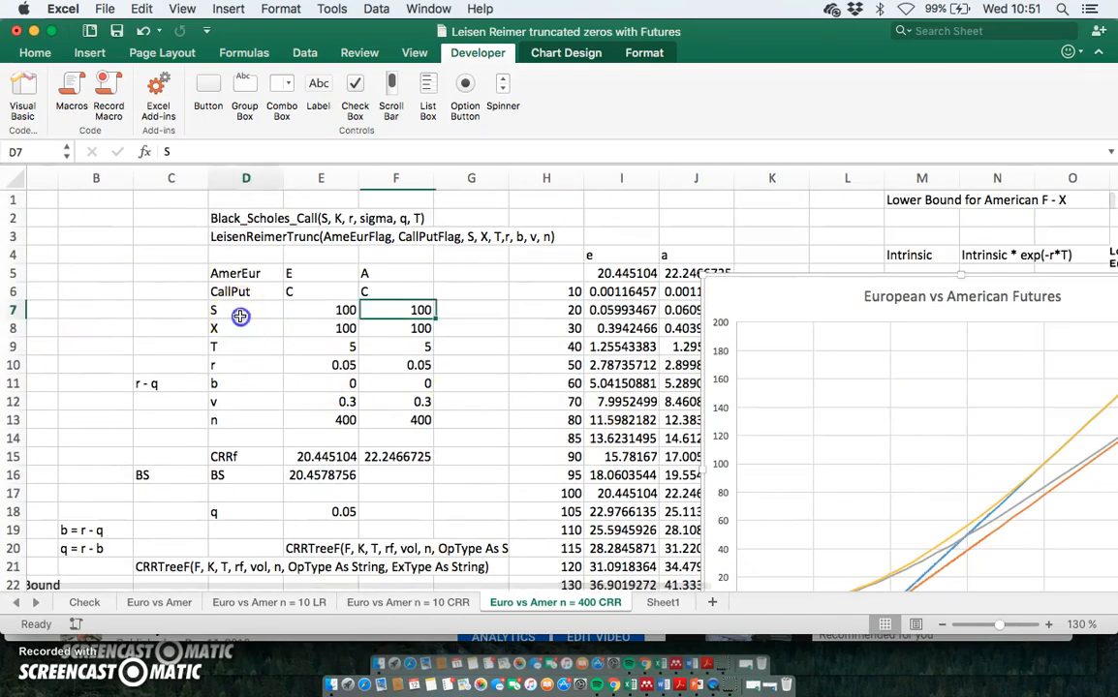
pyautogui.write('F')
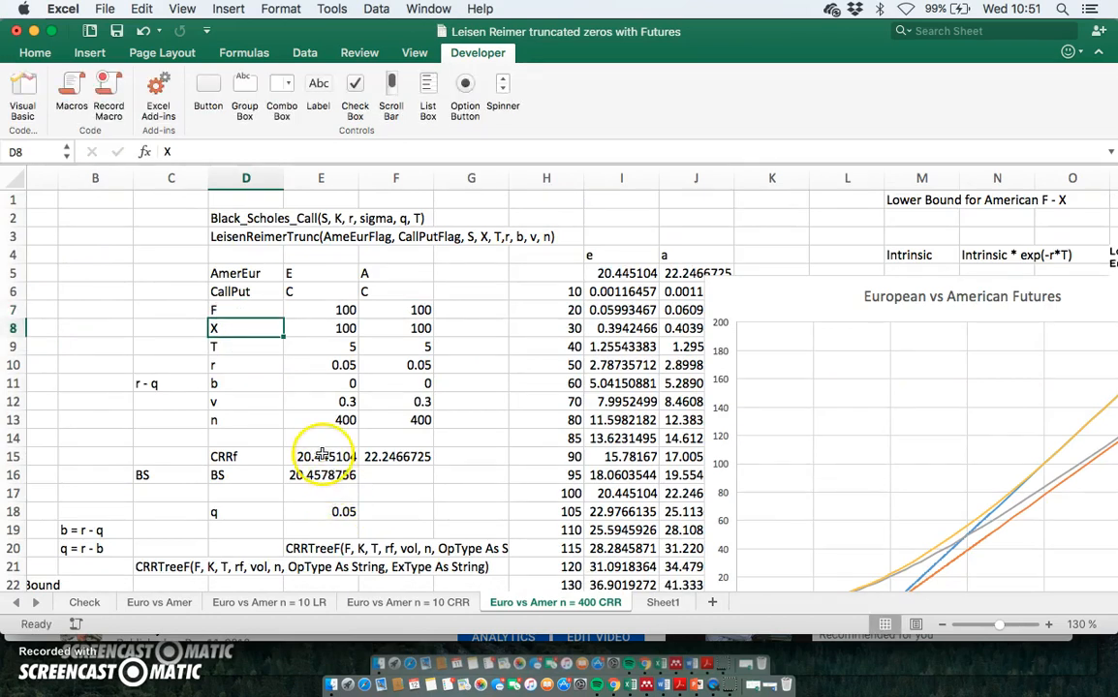
pyautogui.click(322, 458)
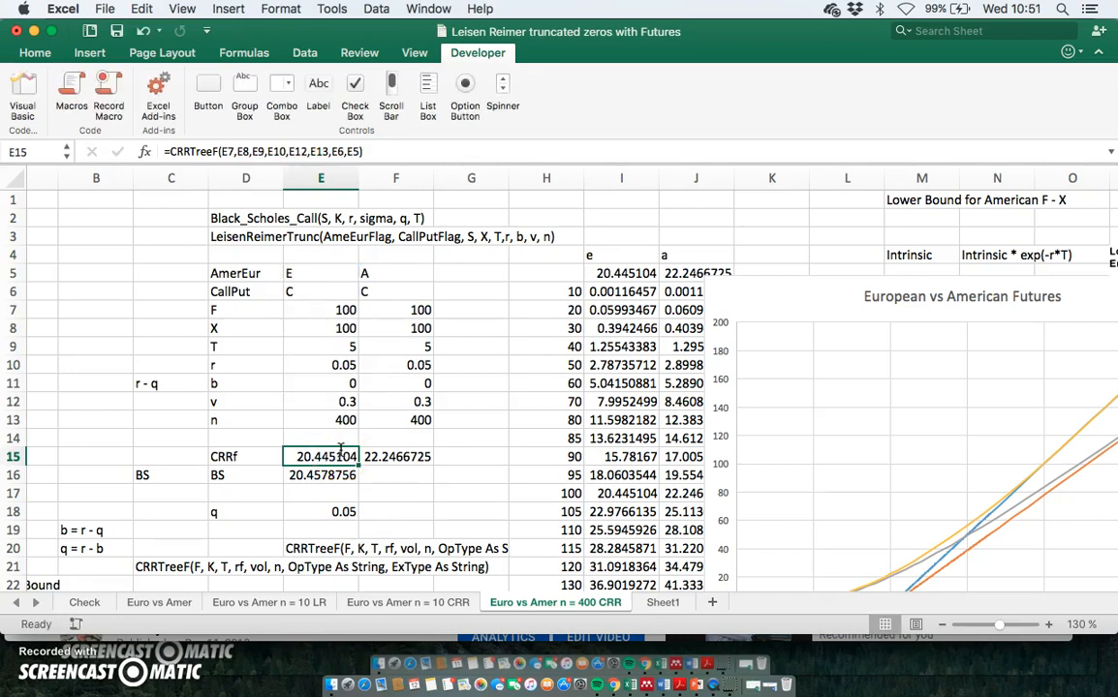
pyautogui.moveTo(430, 491)
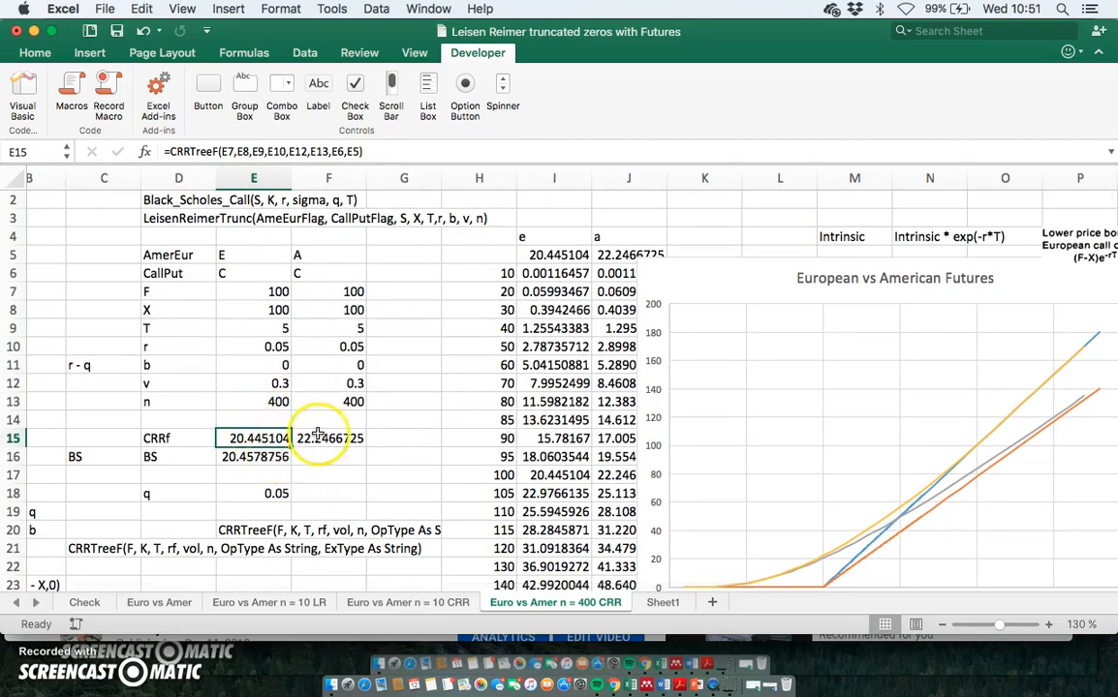
pyautogui.moveTo(675, 281)
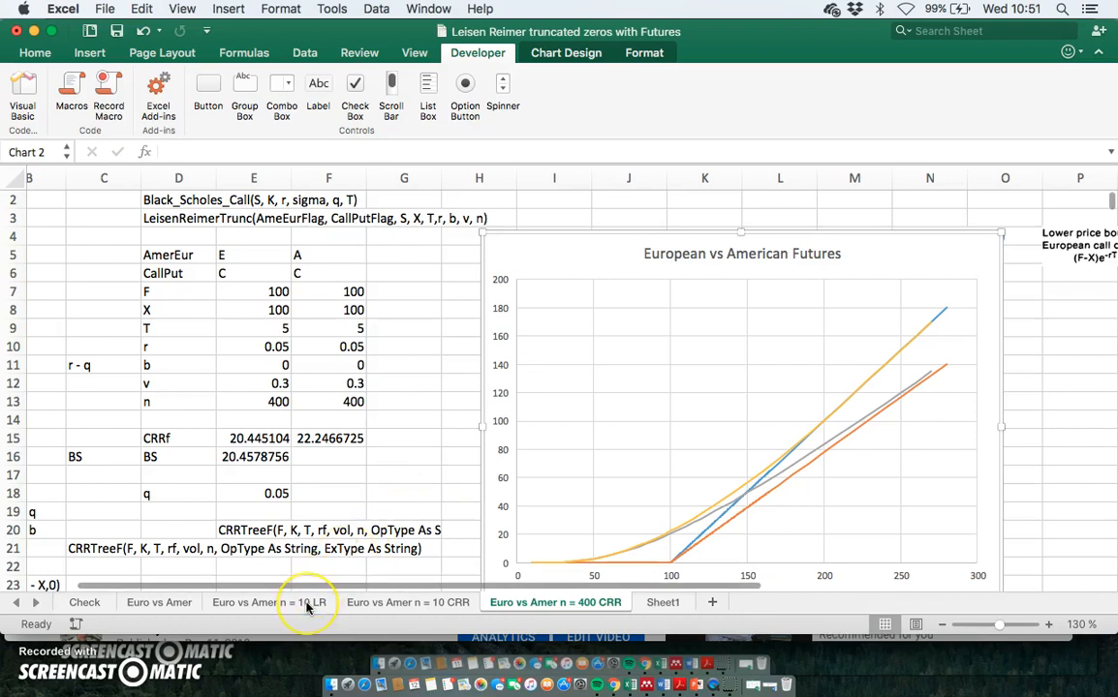
# From the 'Euro vs Amer n = 10 LR' sheet, bring up the Visual Basic Editor via the Developer ribbon
pyautogui.click(269, 603)
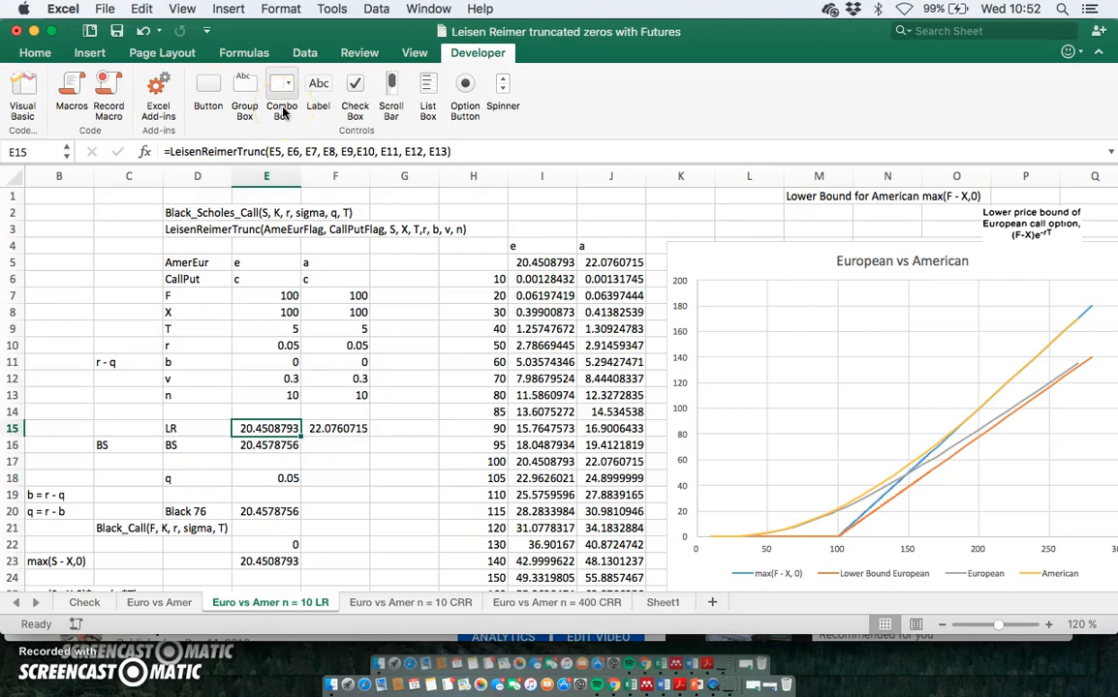
pyautogui.click(23, 93)
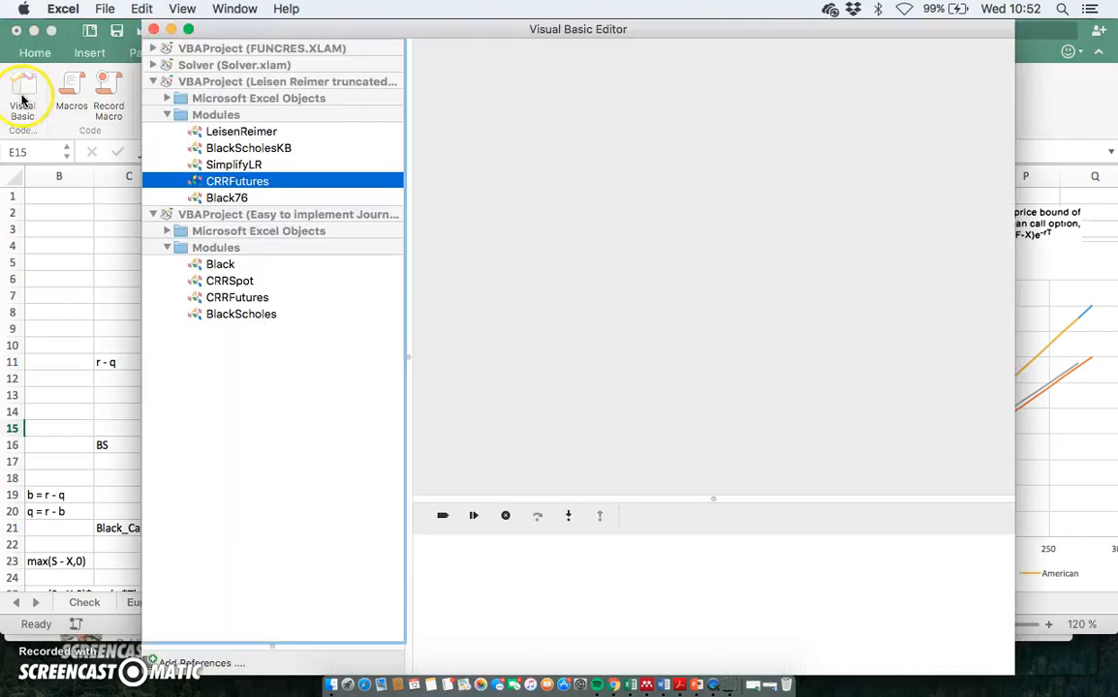
# Review the LeisenReimerTrunc code in LeisenReimer, then the CRRTreeF code in CRRFutures
pyautogui.doubleClick(238, 182)
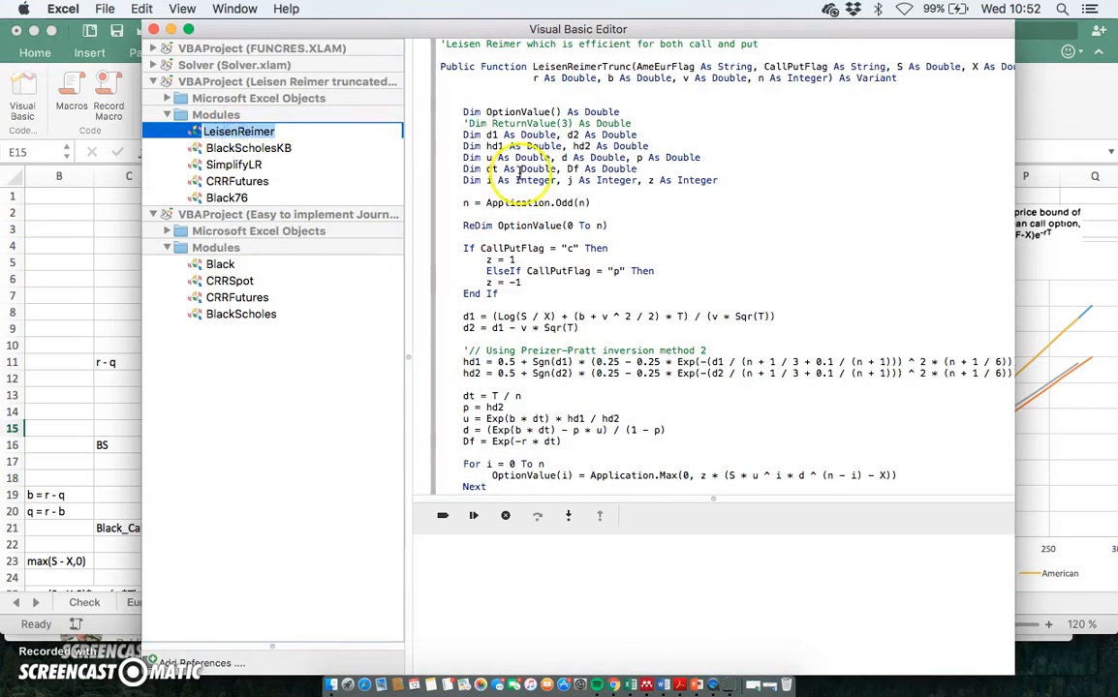
pyautogui.scroll(-3)
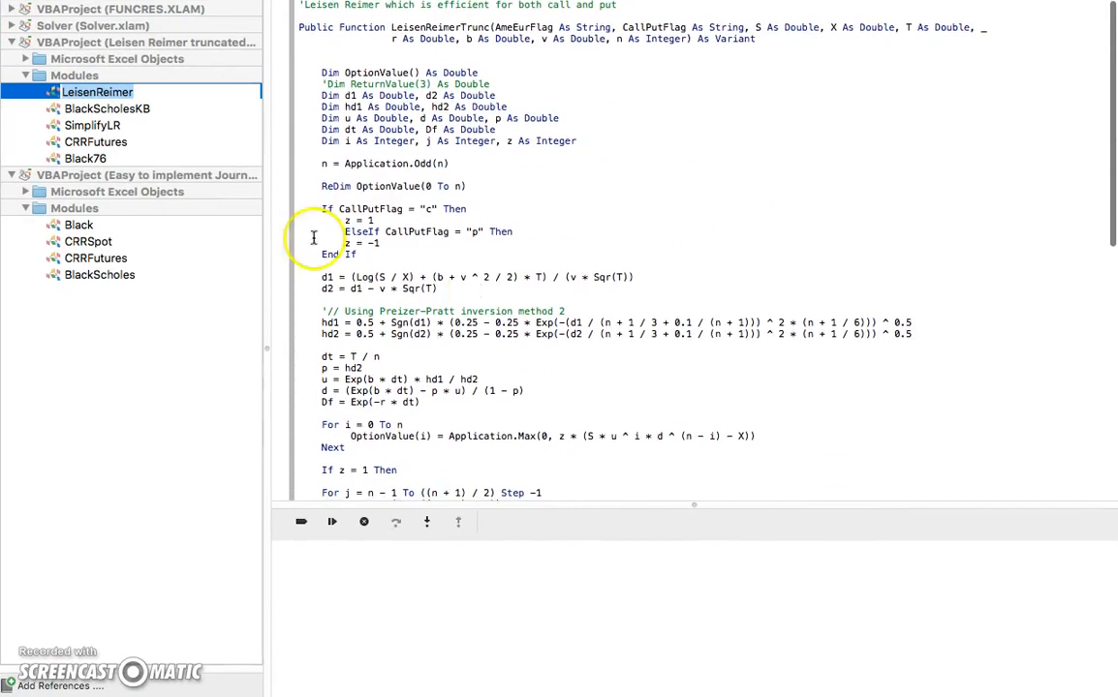
pyautogui.click(95, 142)
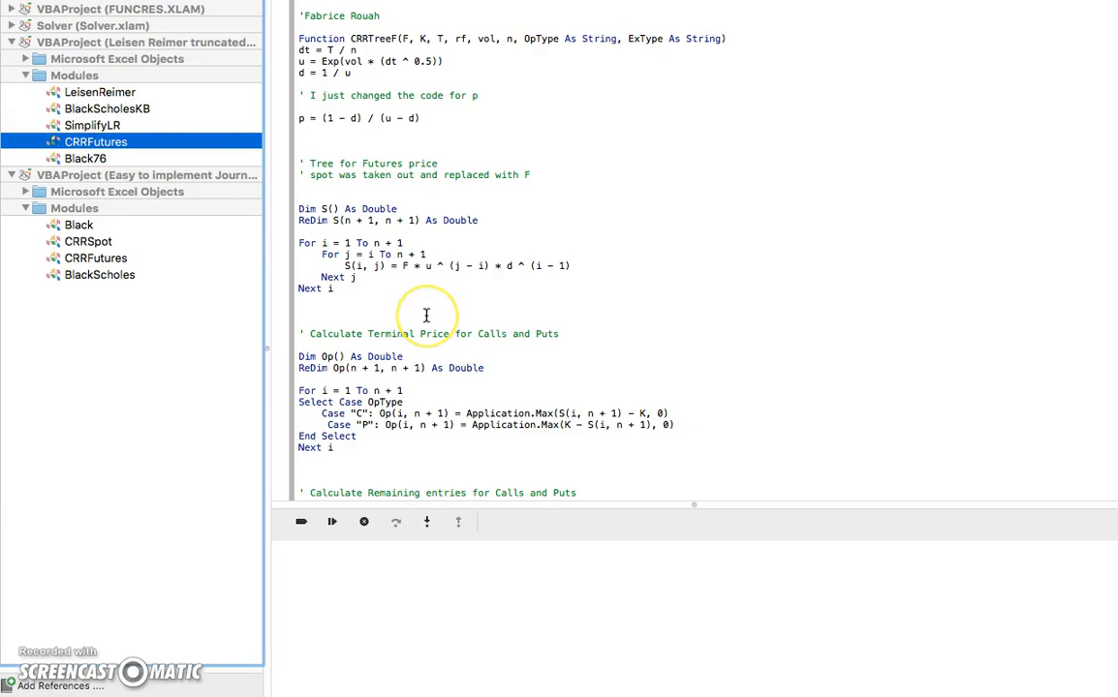
pyautogui.scroll(-3)
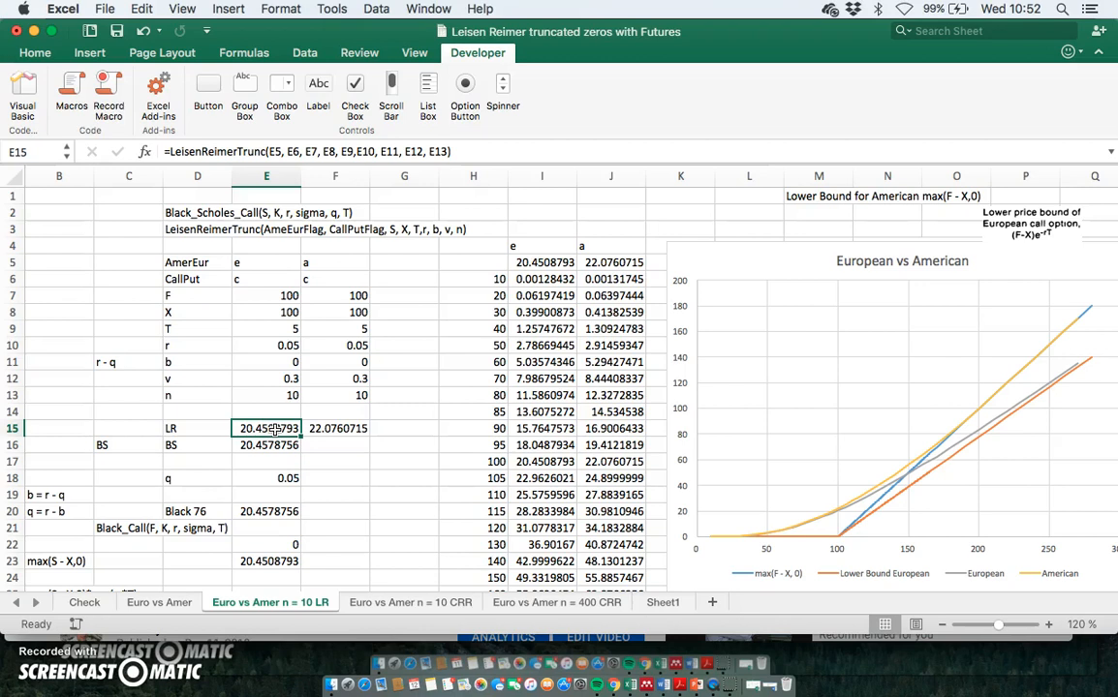
pyautogui.click(159, 603)
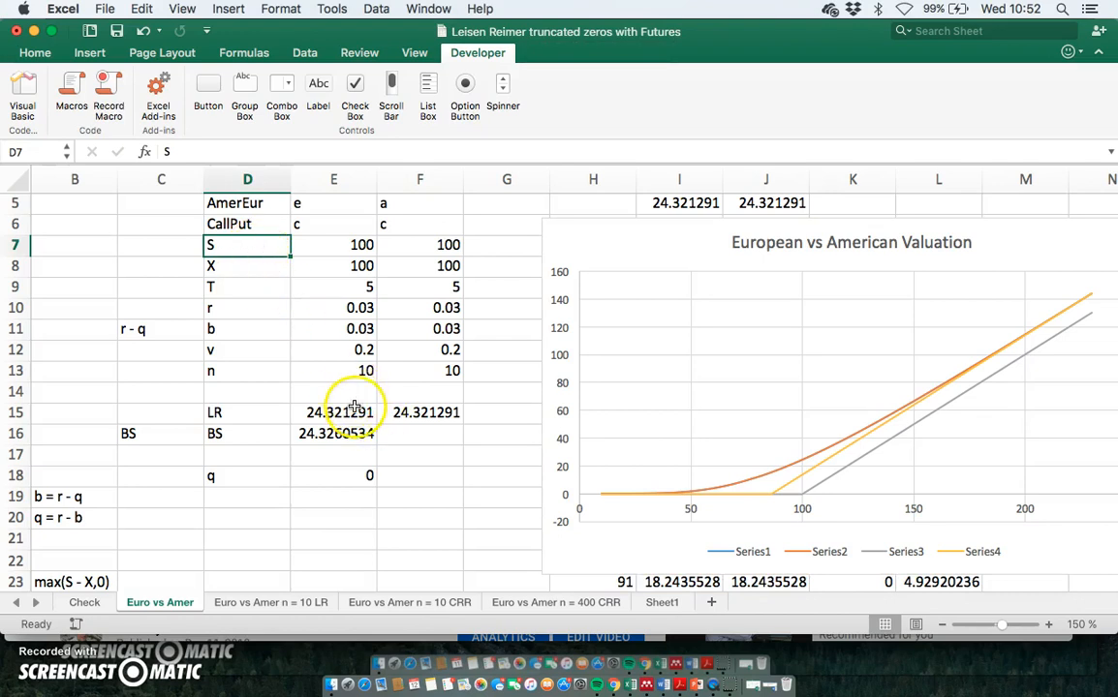
pyautogui.click(271, 602)
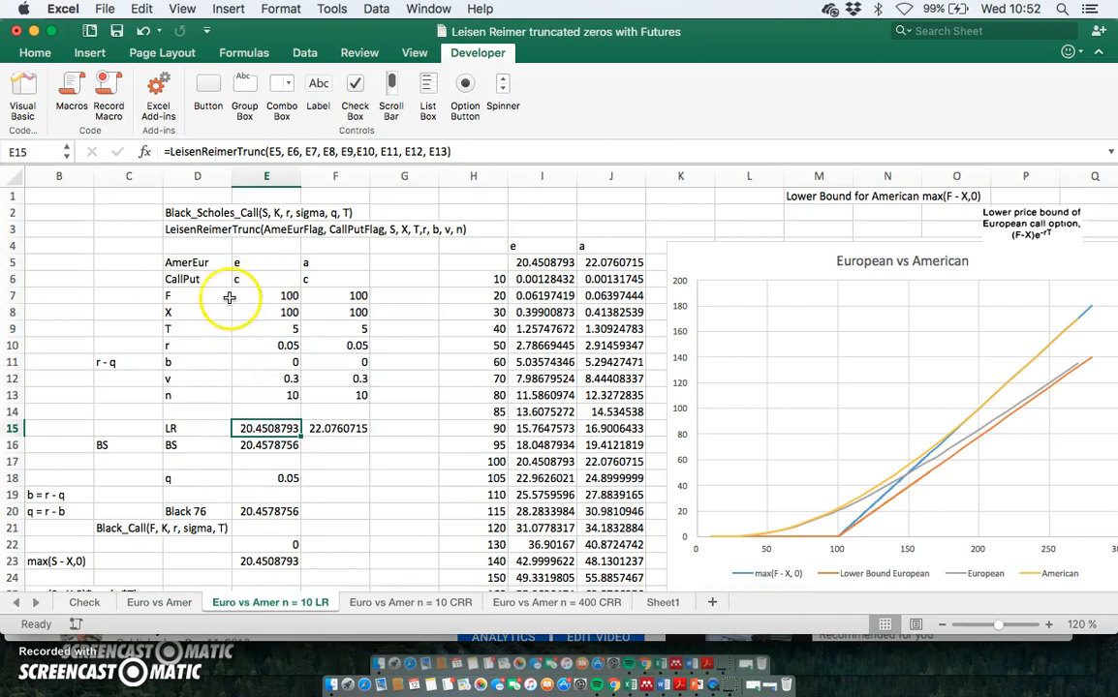
pyautogui.moveTo(190, 300)
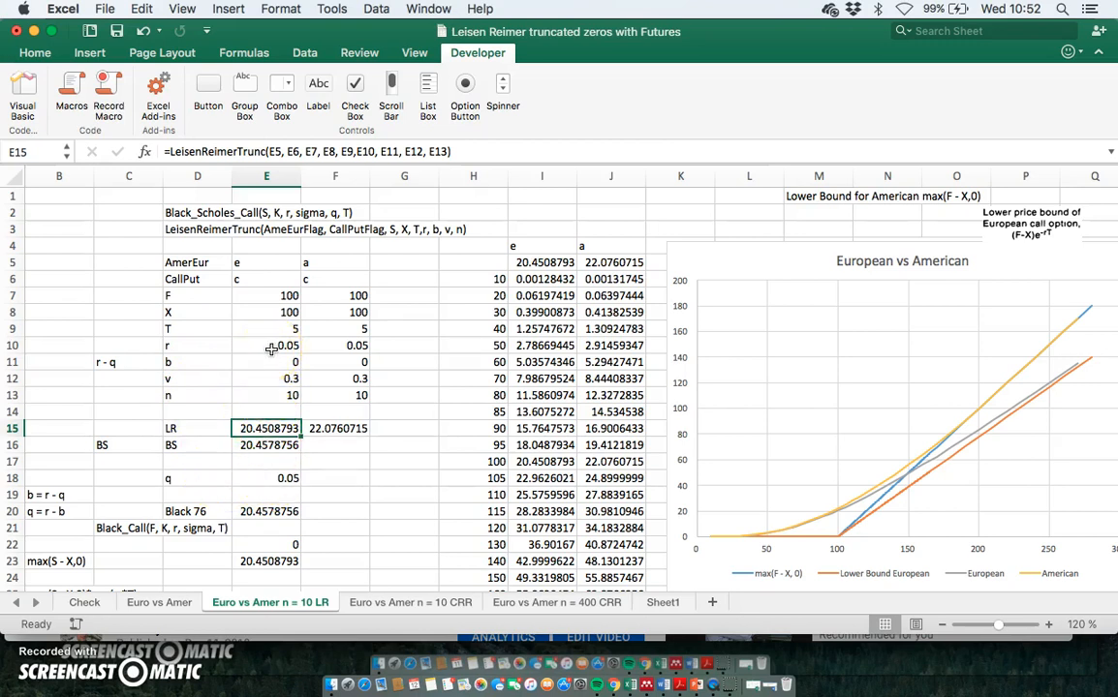
pyautogui.moveTo(268, 362)
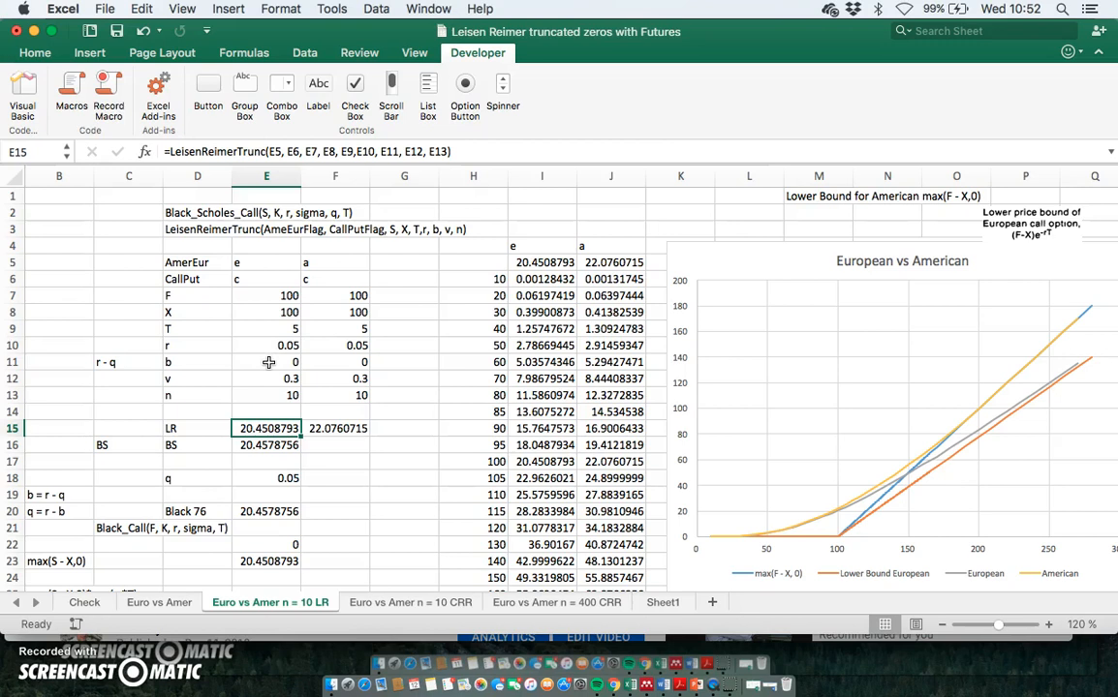
pyautogui.moveTo(240, 283)
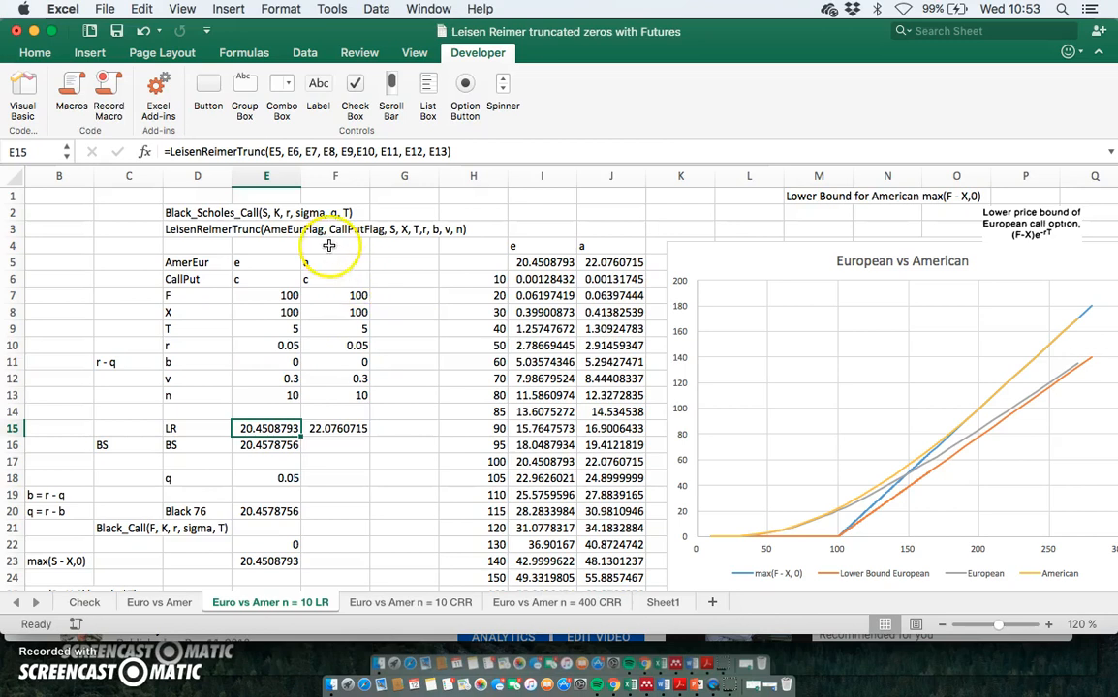
pyautogui.moveTo(238, 306)
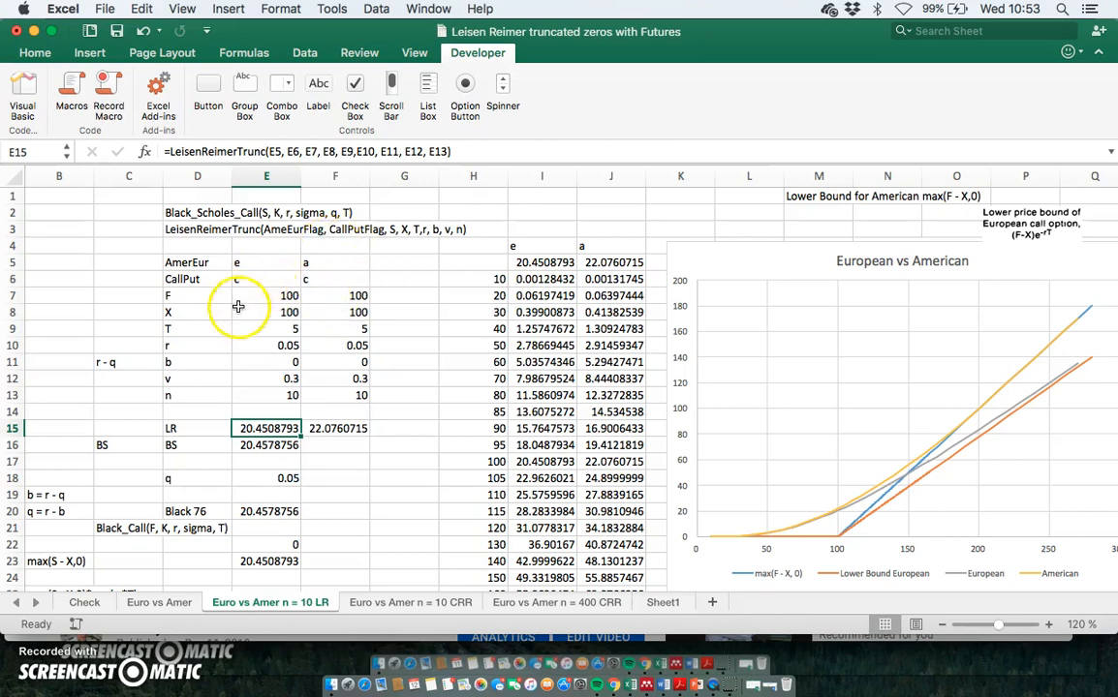